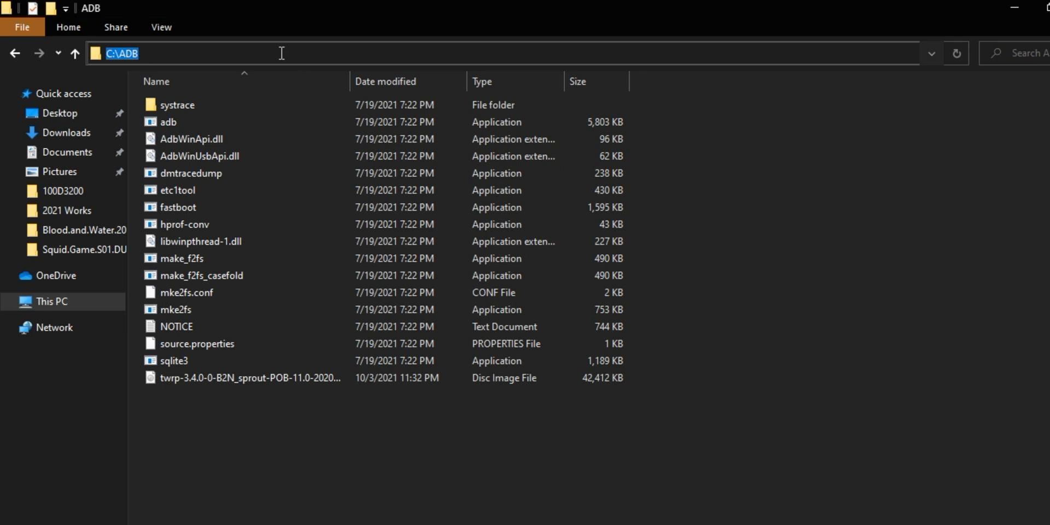
Step: From the ADB folder's Command Prompt, confirm the phone with fastboot devices and attempt fastboot flash recovery
type("cmd")
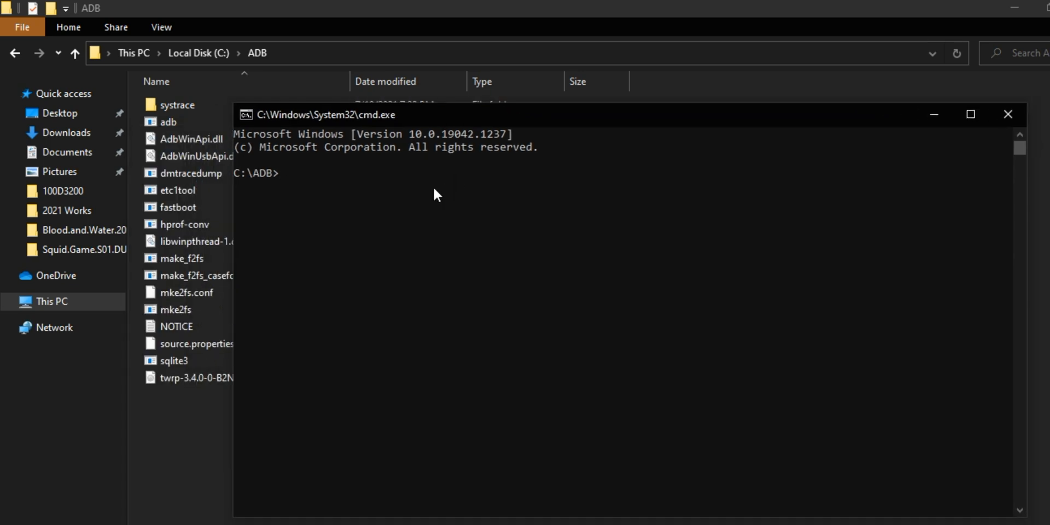
type("fastboot")
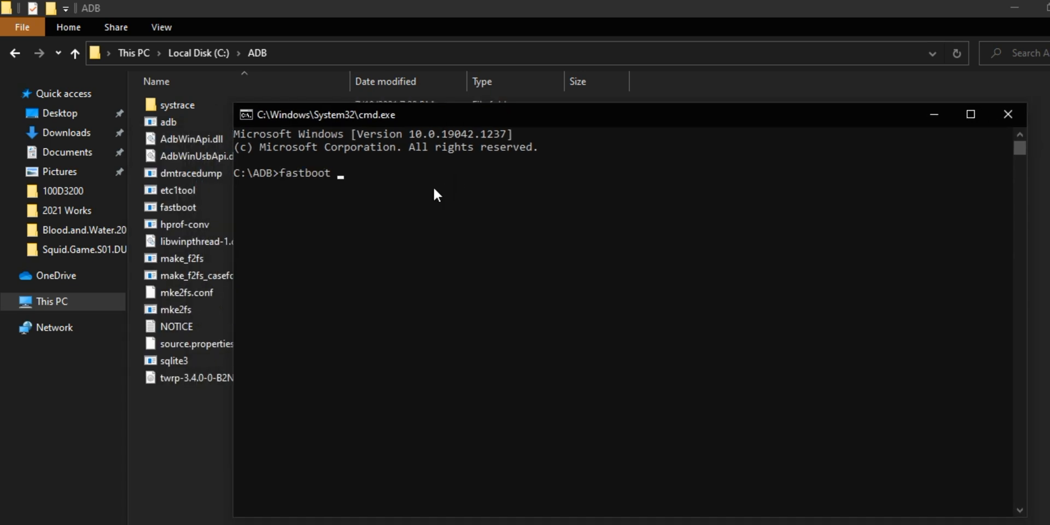
type("devices")
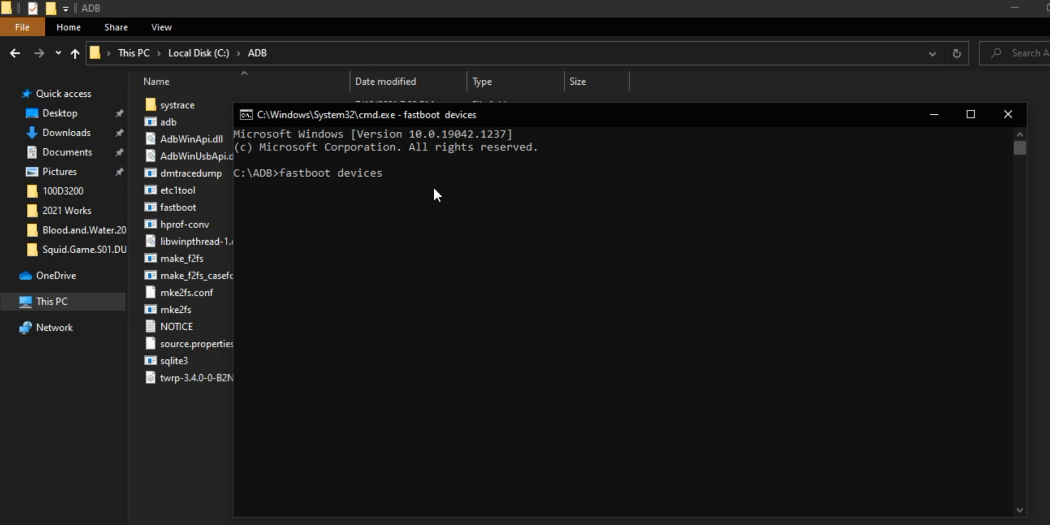
type("fastboot flash reco")
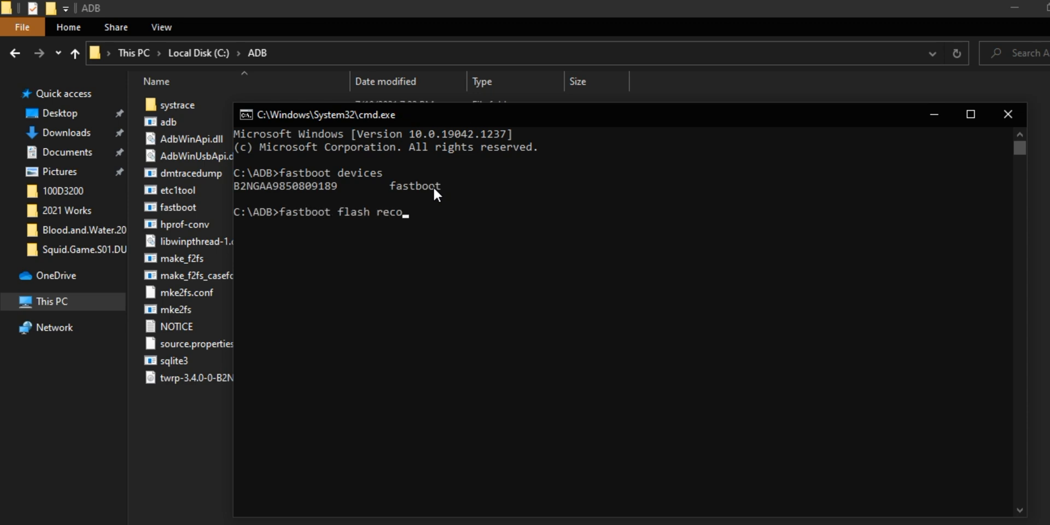
type("very twrp-3.4.0-0-B2N_sprout-POB-11.0-20200909.img")
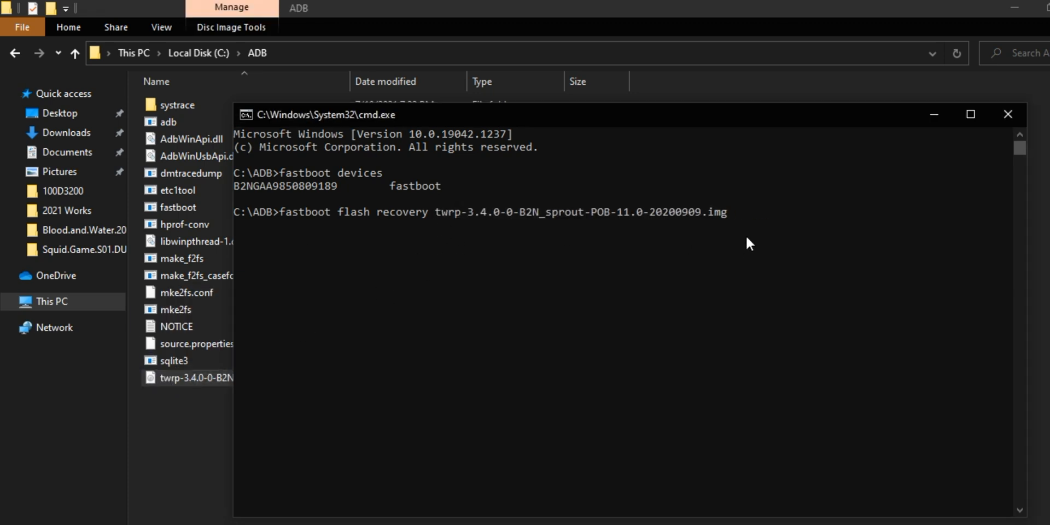
Step: Boot the phone directly into C:\ADB\twrp-3.4.0-0-B2N_sprout-POB-11.0-20200909.img with fastboot boot
type("fastboot boot")
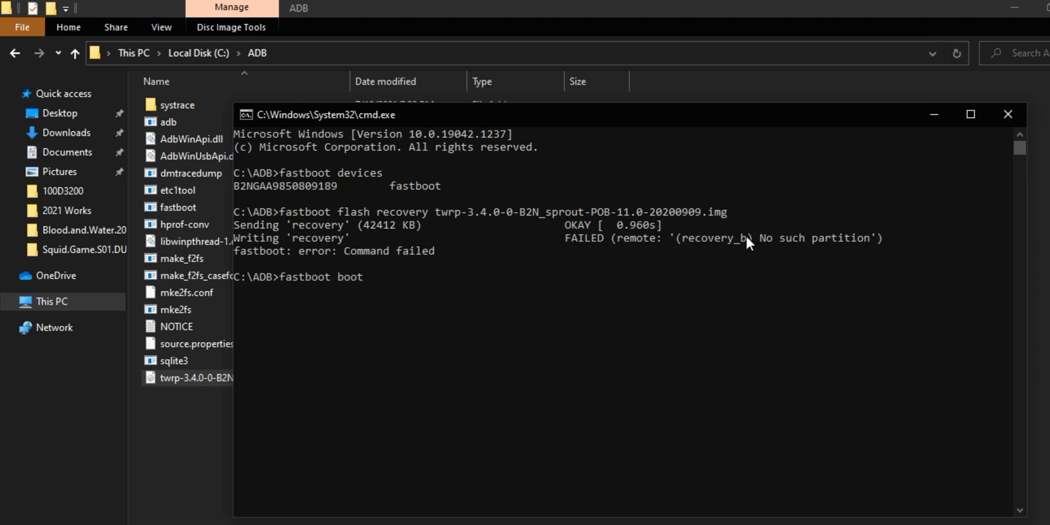
type("C:\\ADB\\twrp-3.4.0-0-B2N_sprout-POB-11.0-20200909.img")
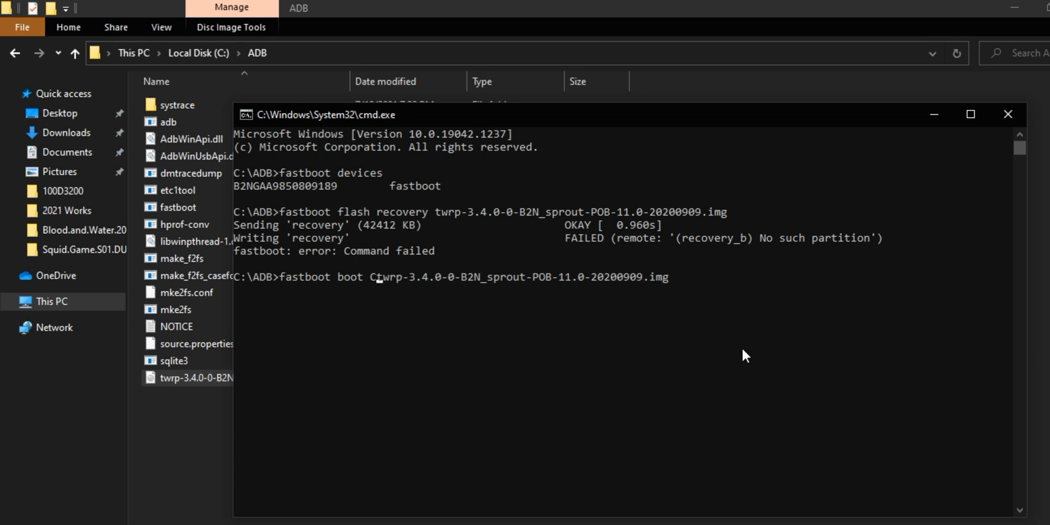
key("enter")
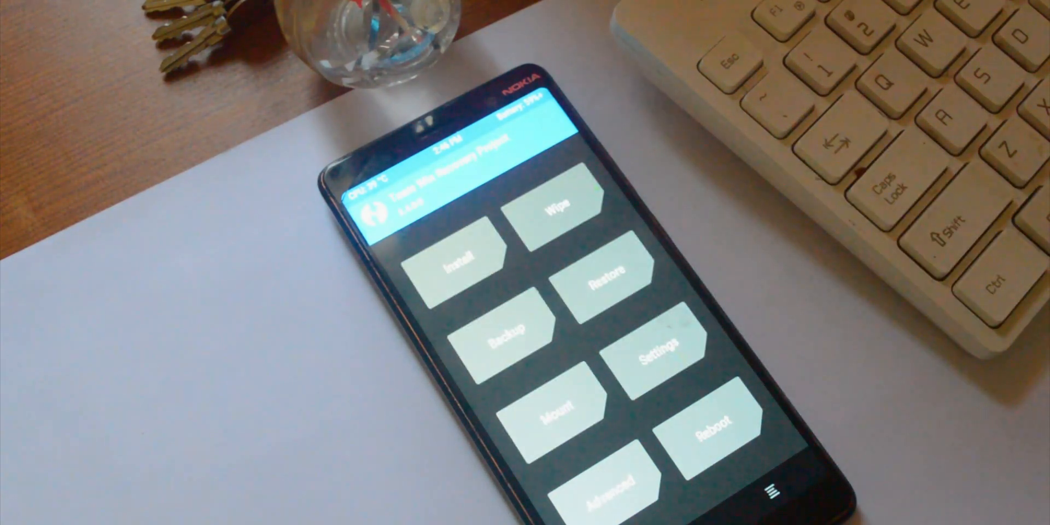
Step: Wipe the ticked partitions through TWRP's Advanced Wipe before flashing LineageOS 18.1
left_click(553, 208)
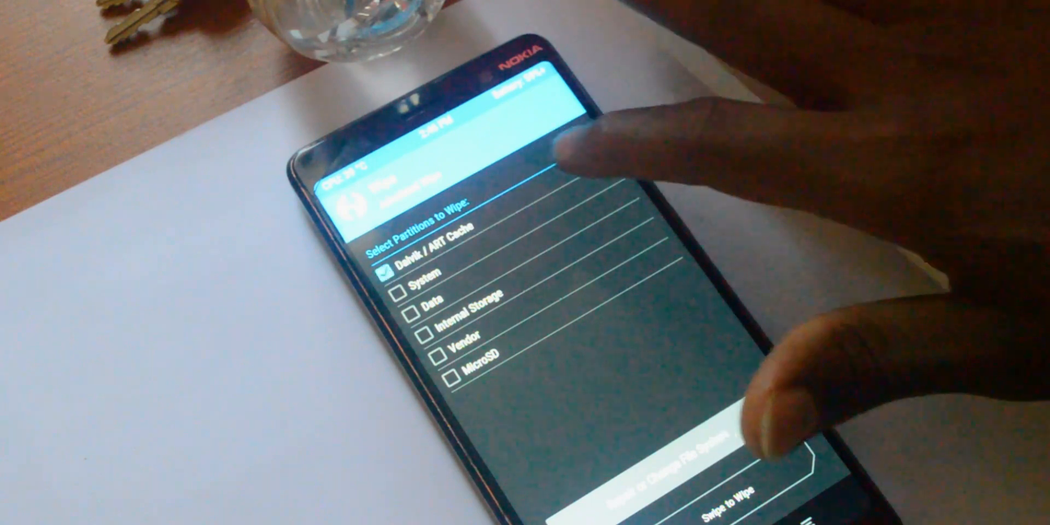
left_click(410, 309)
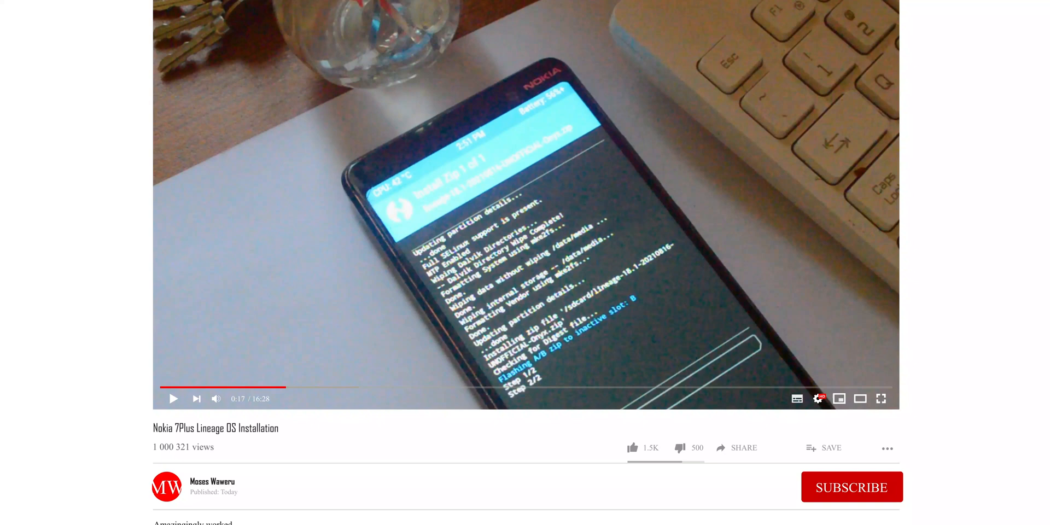
left_click(851, 487)
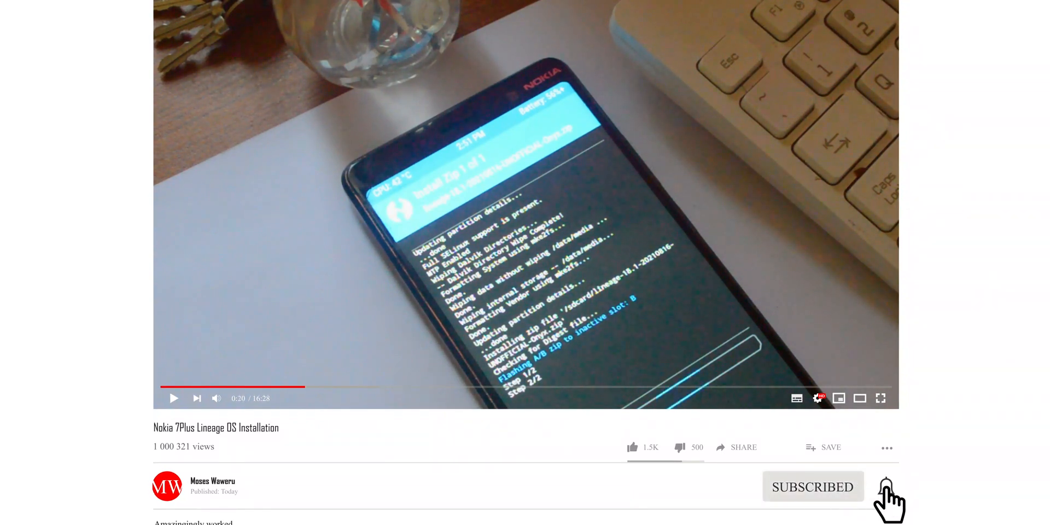
left_click(886, 487)
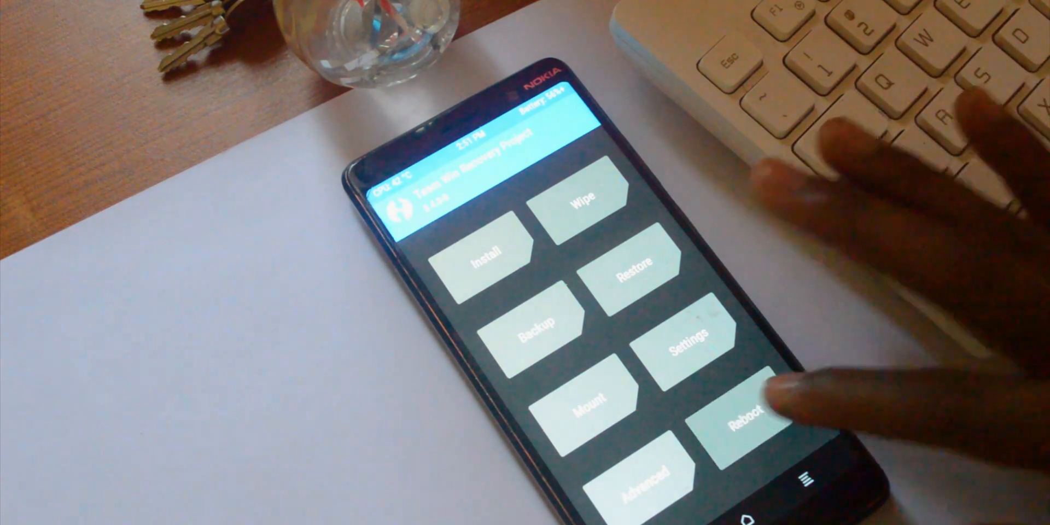
Step: Make slot B the active slot and reboot the phone into the bootloader
left_click(736, 415)
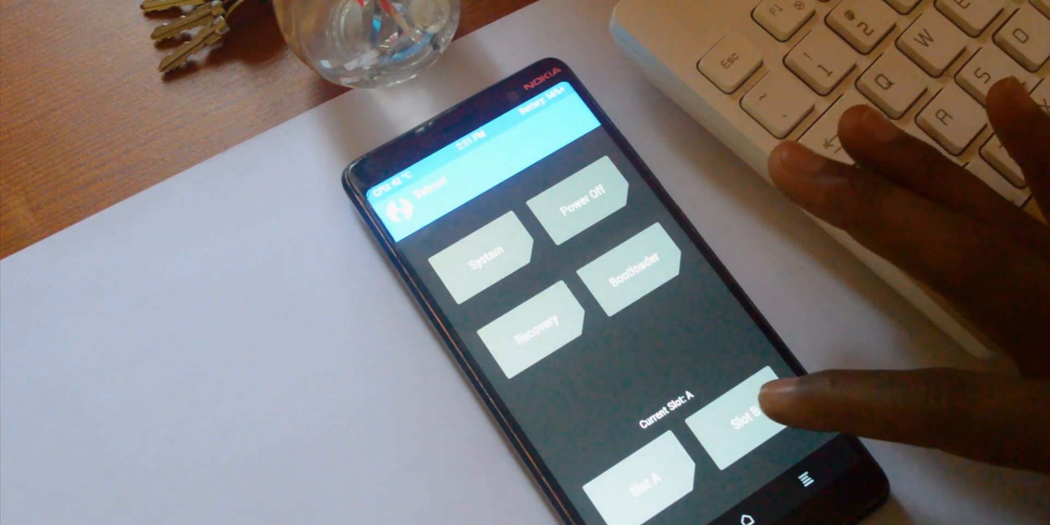
left_click(744, 416)
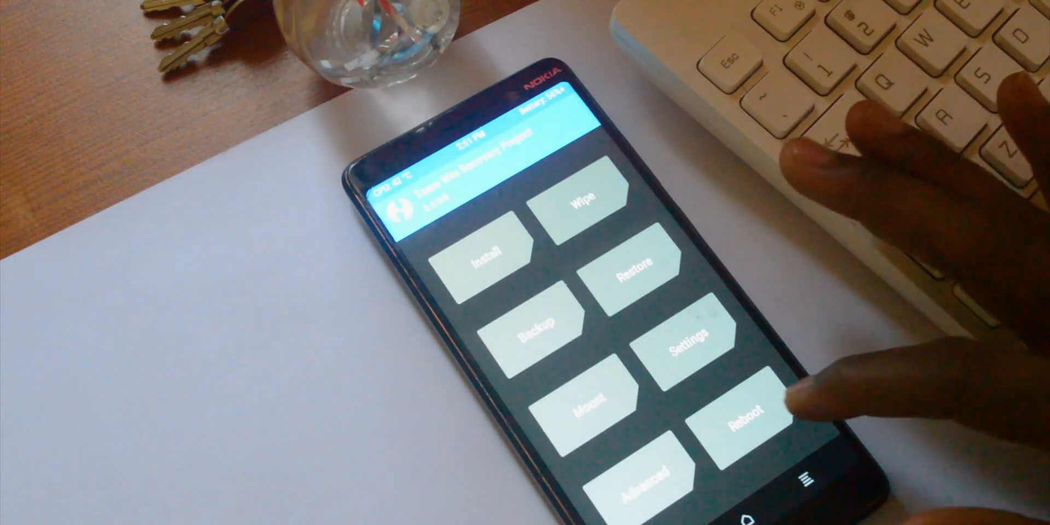
left_click(742, 407)
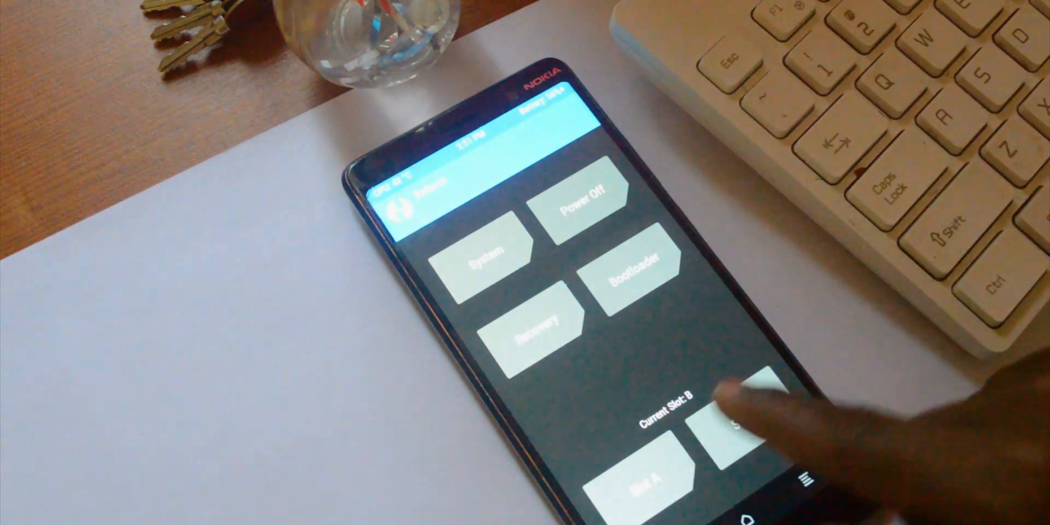
left_click(736, 416)
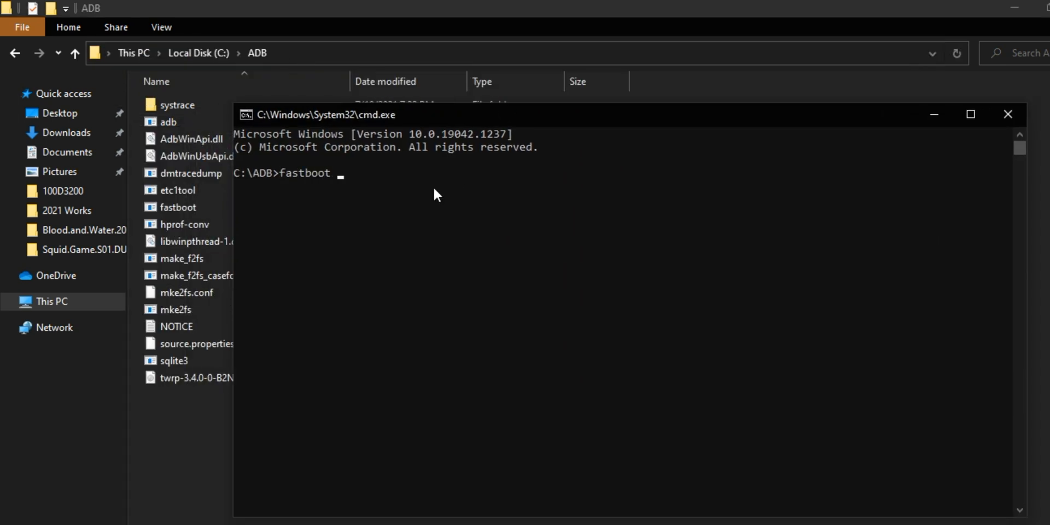
Step: Confirm the phone with fastboot devices, then boot twrp-3.4.0-0-B2N_sprout-POB-11.0-20200909.img again
type("devices")
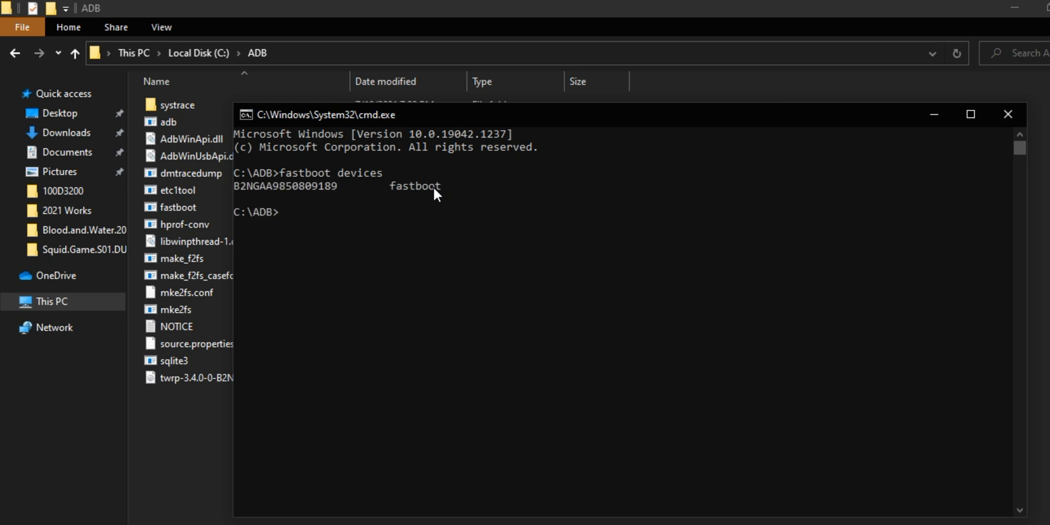
type("fastboot flash recovery twrp-3.4.0-0-B2N_sprout-POB-11.0-20200909.img")
type("fastboot boot twrp-3.4.0-0-B2N_sprout-POB-11.0-20200909.img")
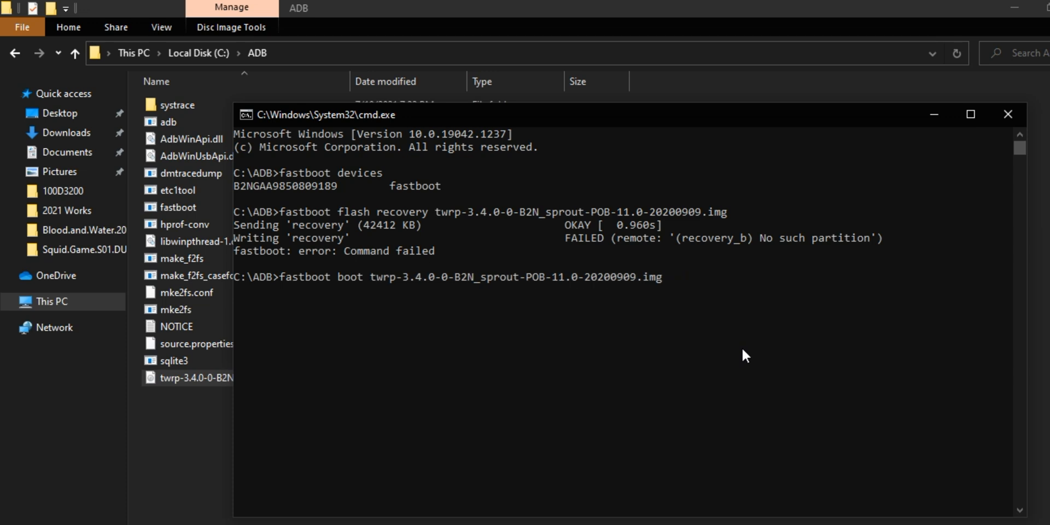
key("enter")
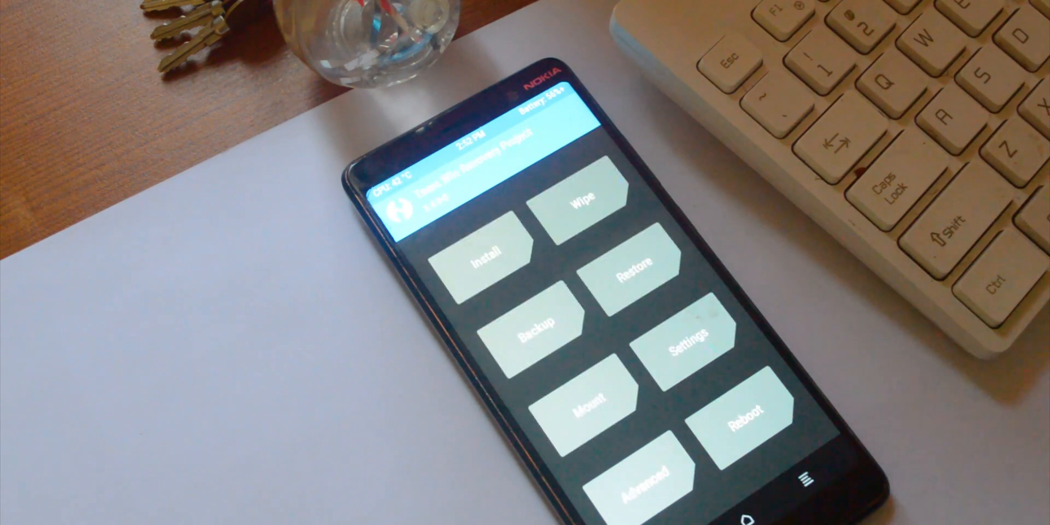
Step: Flash the NikGapps zip and reboot the phone into the freshly installed system
left_click(489, 262)
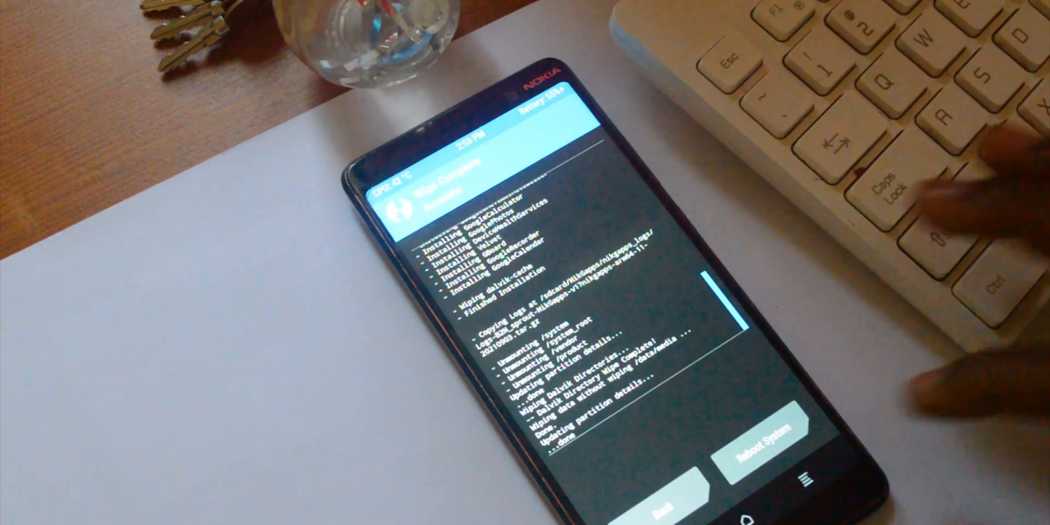
left_click(743, 445)
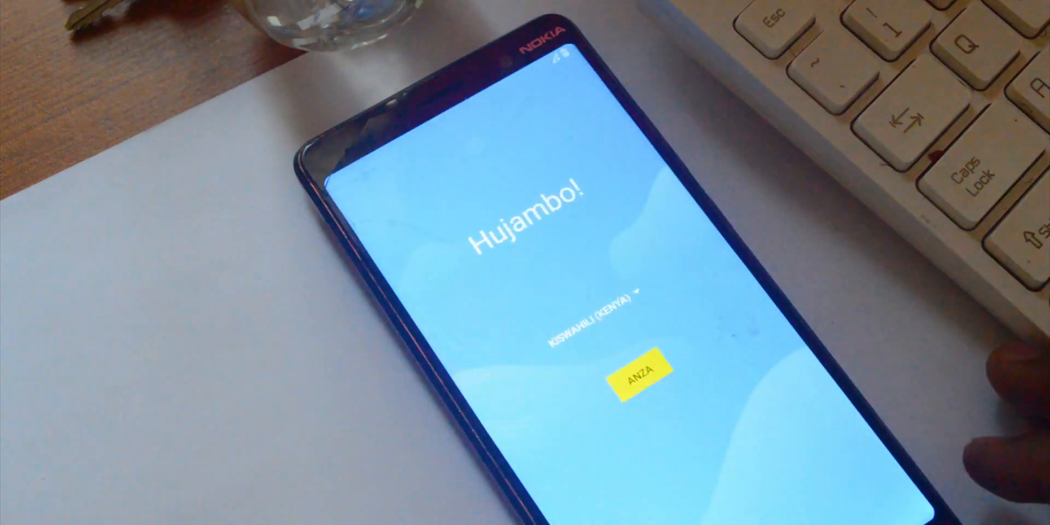
Step: Choose English (United States), start setup and accept the Google services terms
left_click(598, 310)
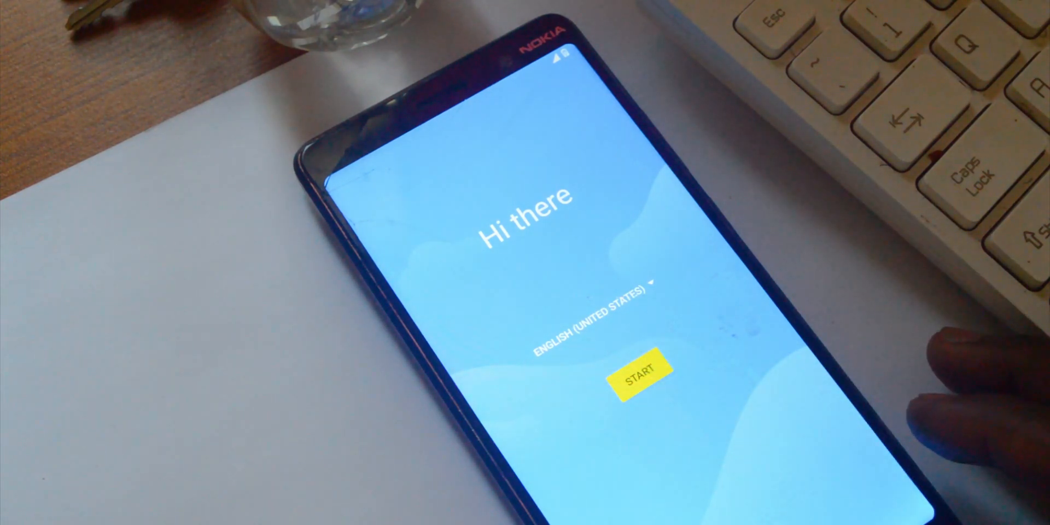
left_click(630, 377)
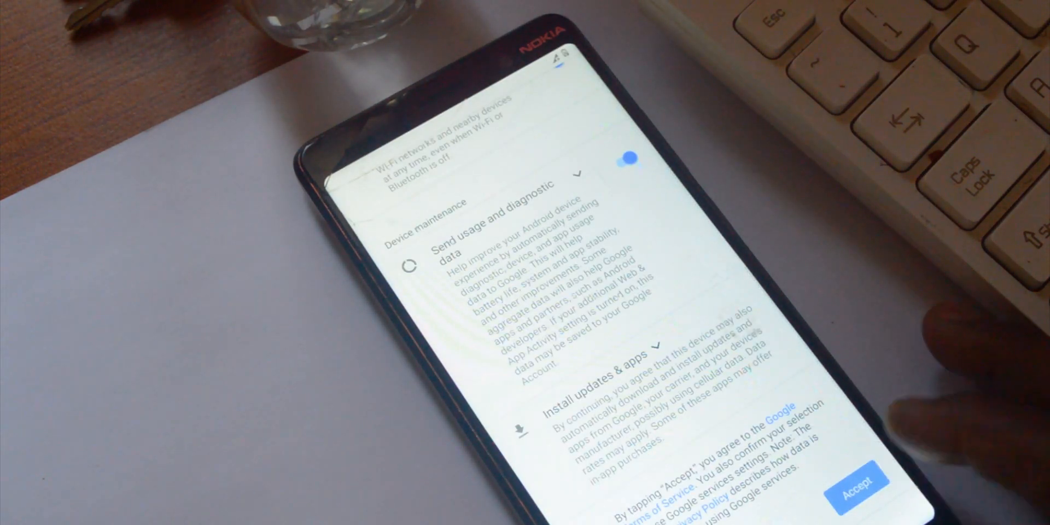
left_click(864, 473)
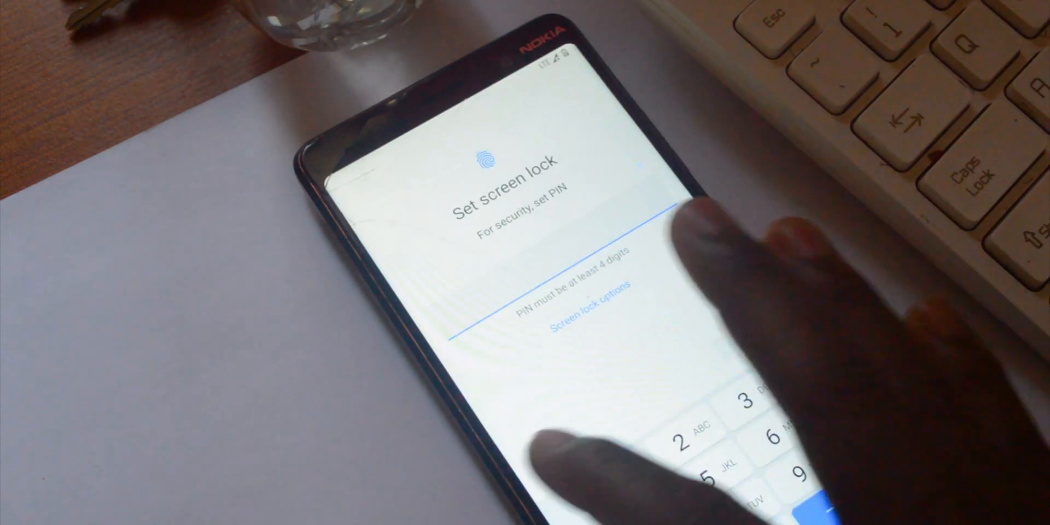